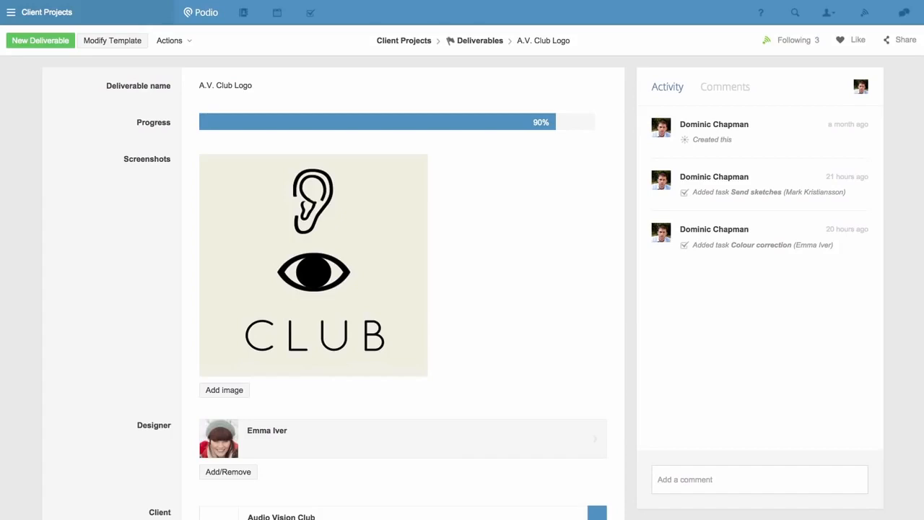
{"action": "mouse_move", "coordinate": [144, 294]}
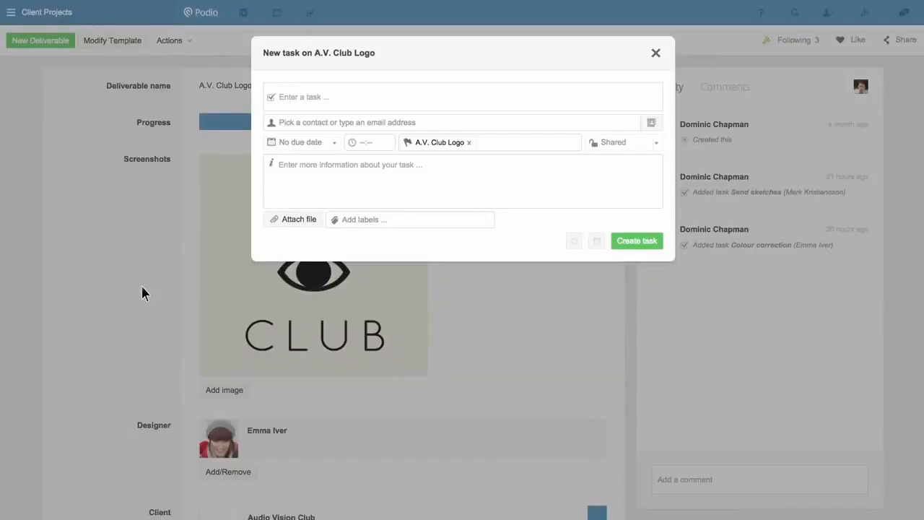
{"action": "type", "text": "Get appro"}
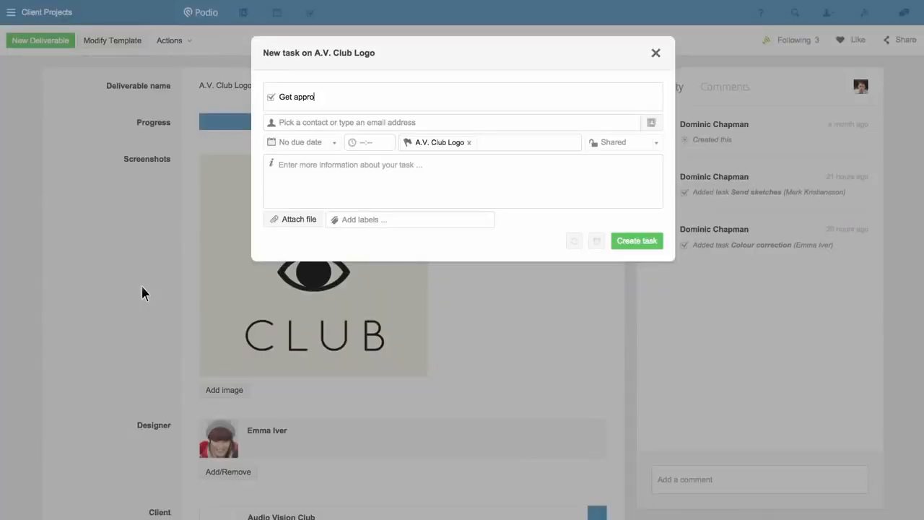
{"action": "type", "text": "val"}
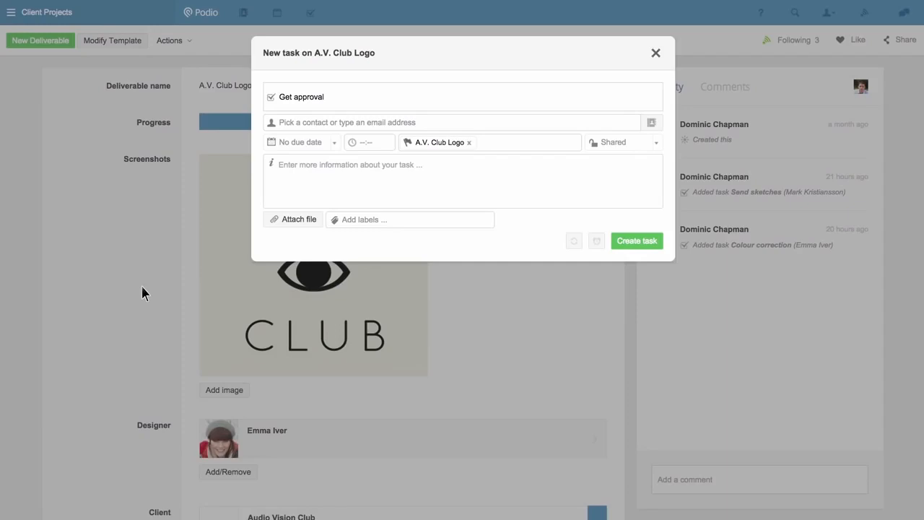
{"action": "mouse_move", "coordinate": [231, 162]}
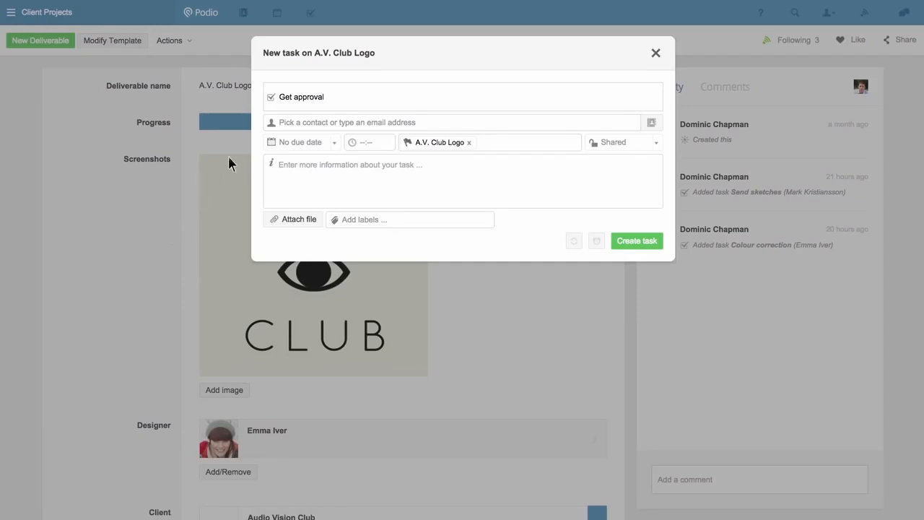
{"action": "left_click", "coordinate": [455, 122]}
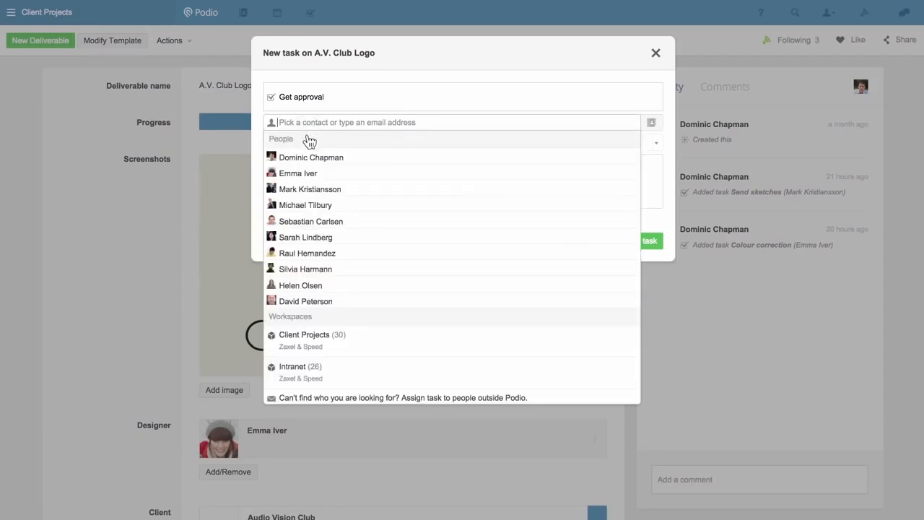
{"action": "left_click", "coordinate": [312, 156]}
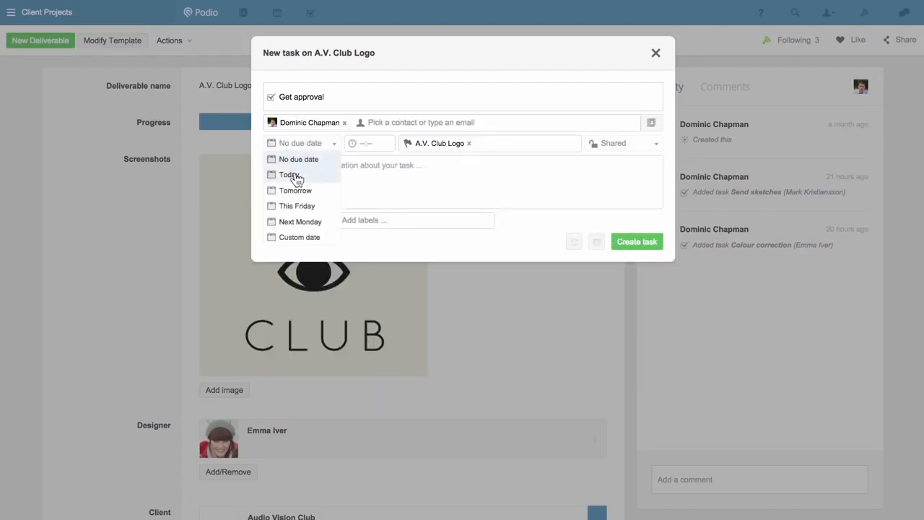
{"action": "left_click", "coordinate": [289, 175]}
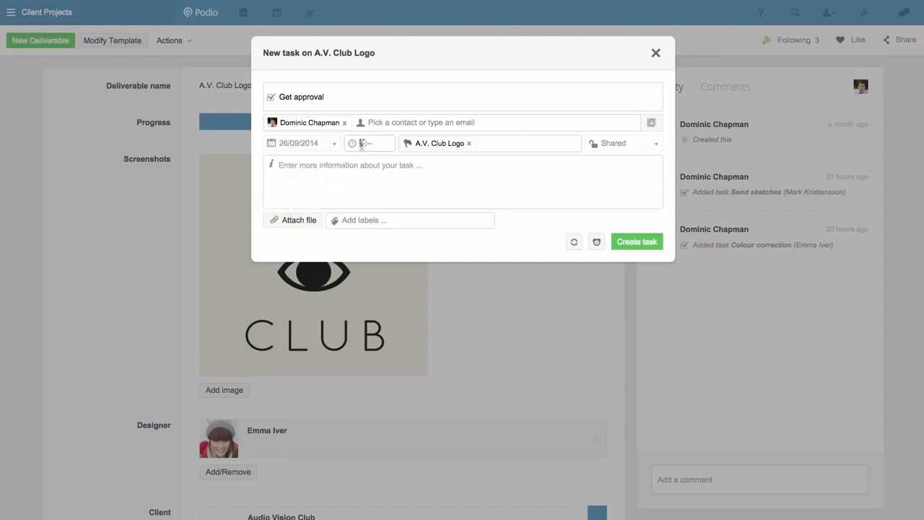
- Set a 15:00 due time, keep the task Shared, and create it on the deliverable
{"action": "type", "text": "5:00"}
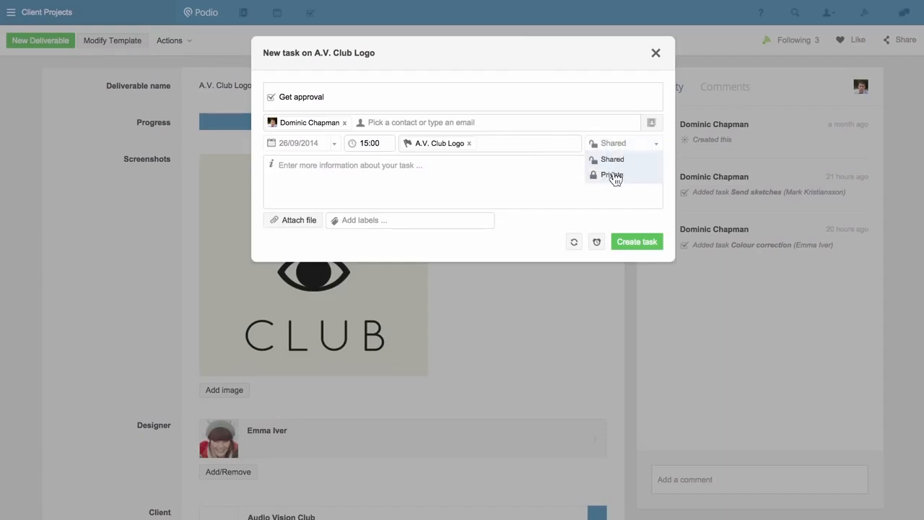
{"action": "mouse_move", "coordinate": [612, 159]}
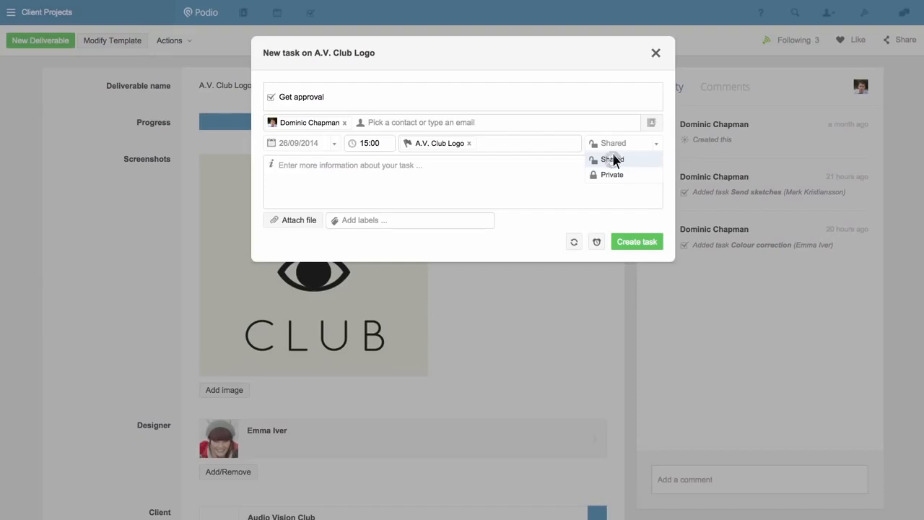
{"action": "left_click", "coordinate": [612, 159]}
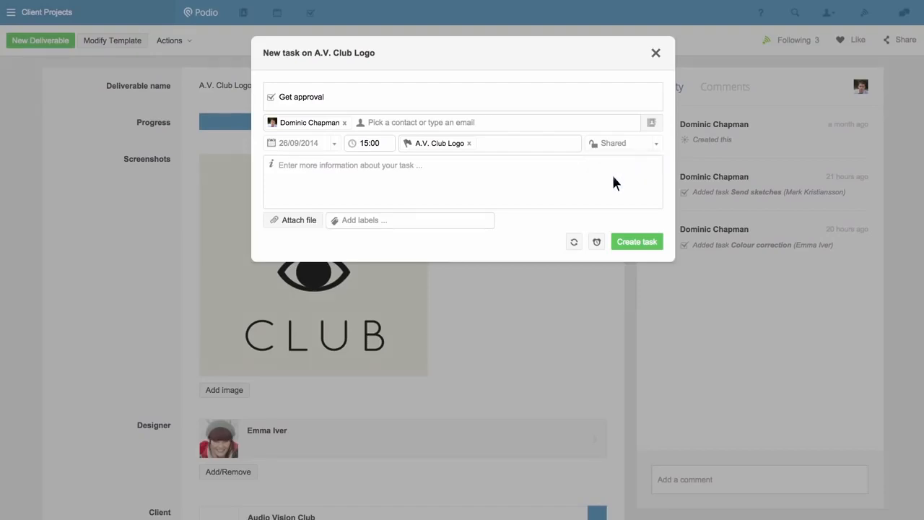
{"action": "mouse_move", "coordinate": [596, 242]}
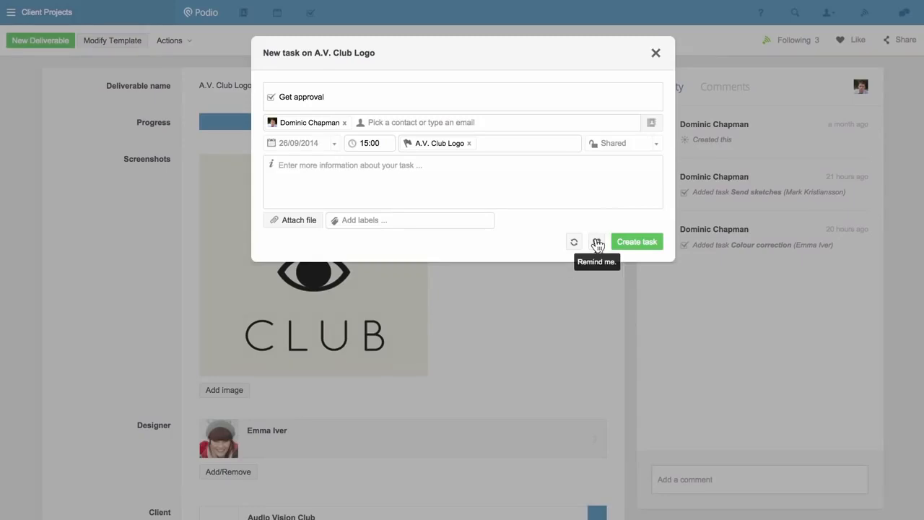
{"action": "mouse_move", "coordinate": [606, 245]}
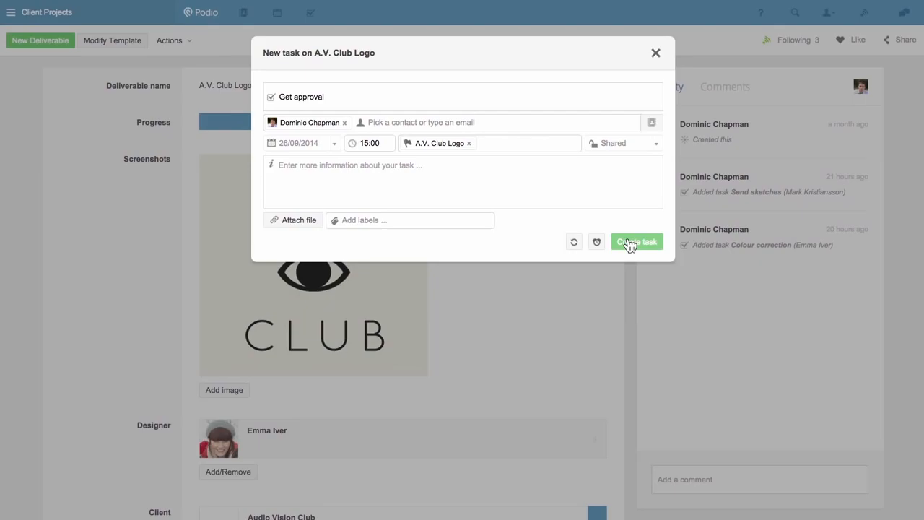
{"action": "left_click", "coordinate": [636, 242]}
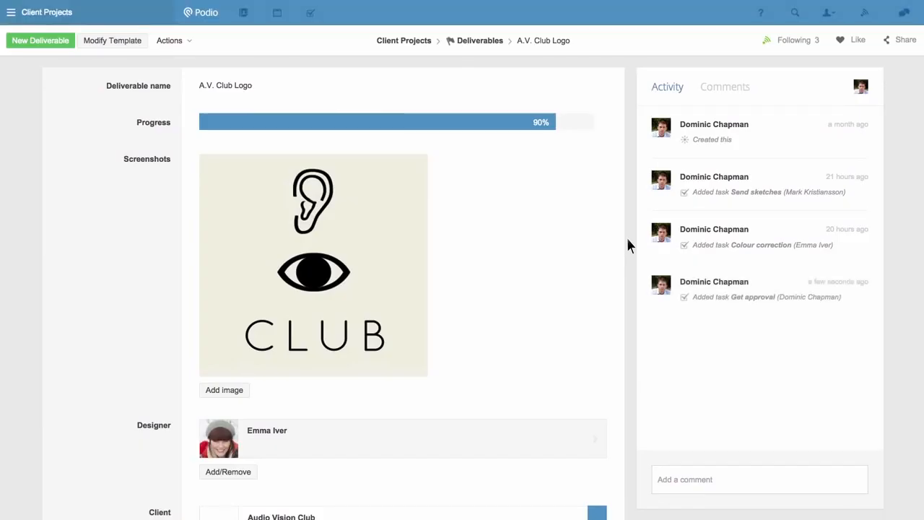
- Tick Get approval as done in the deliverable's Tasks section
{"action": "scroll", "scroll_direction": "down", "scroll_amount": 3}
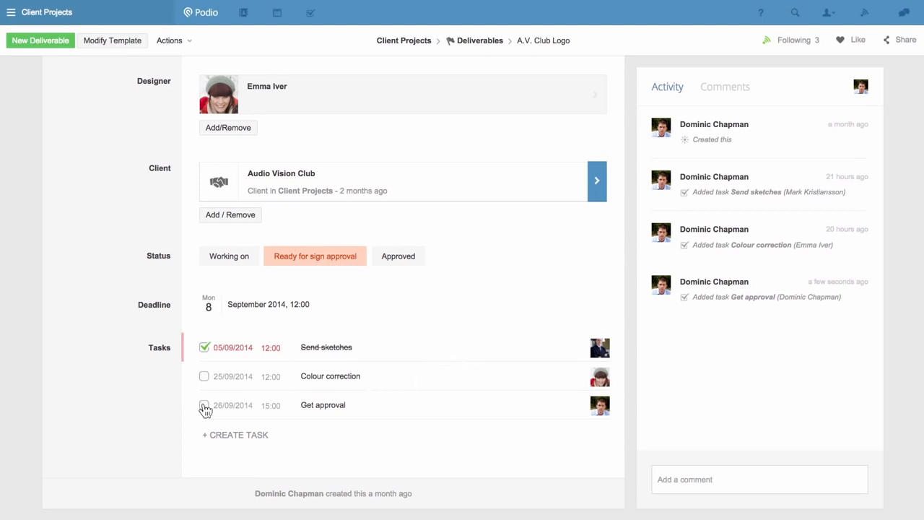
{"action": "left_click", "coordinate": [205, 404]}
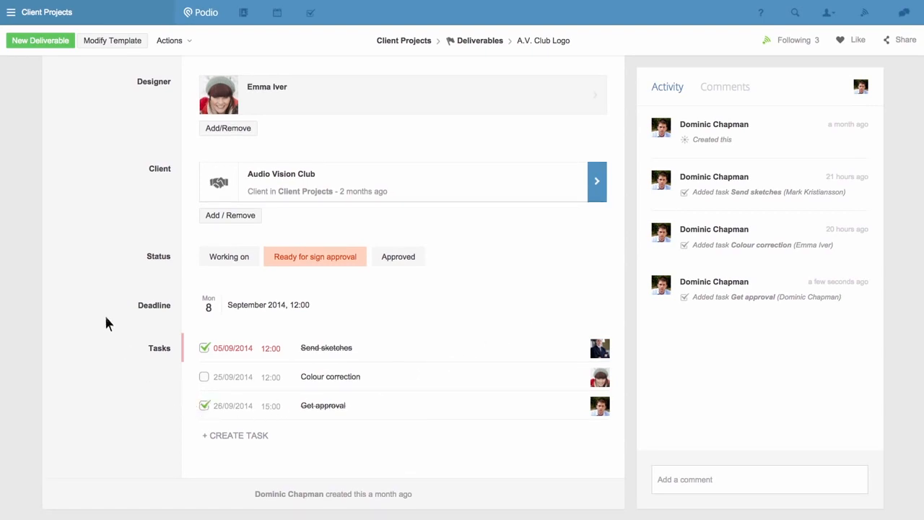
{"action": "scroll", "scroll_direction": "up", "scroll_amount": 3}
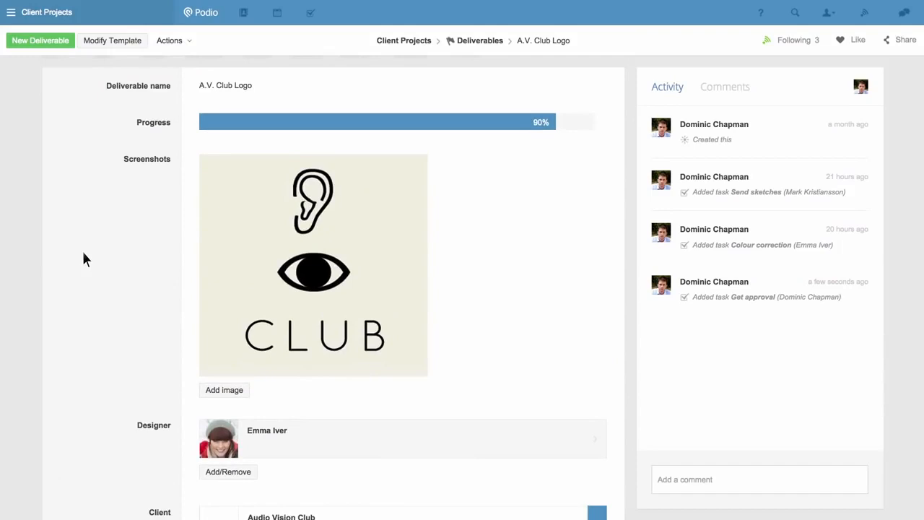
{"action": "mouse_move", "coordinate": [269, 78]}
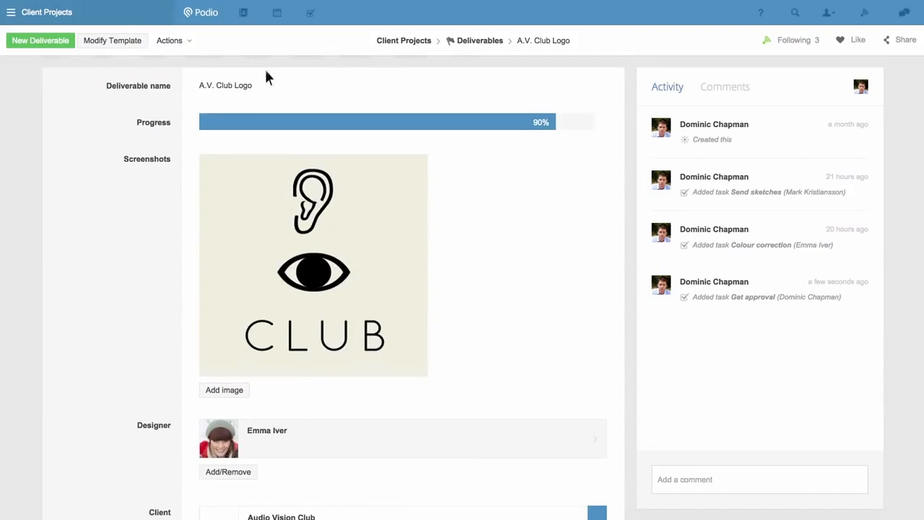
- Return to the Client Projects workspace via the breadcrumb, dismissing a new task form without creating it
{"action": "left_click", "coordinate": [403, 40]}
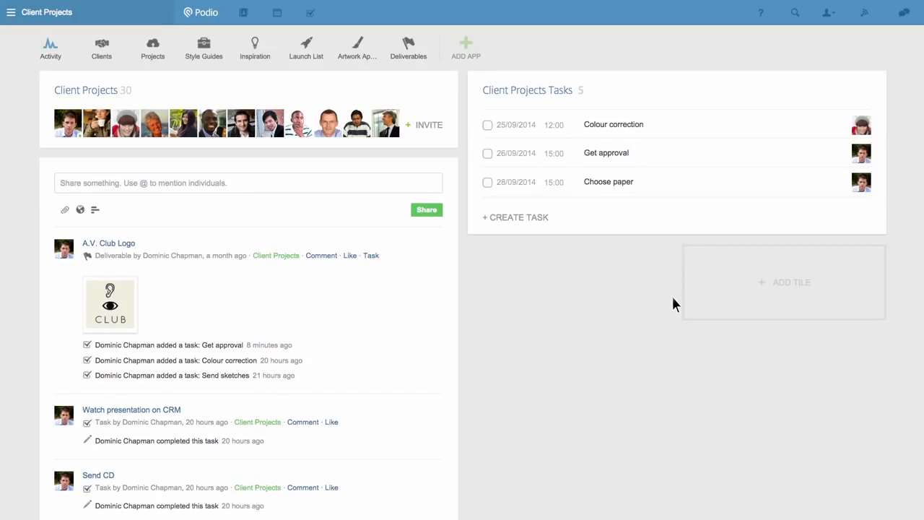
{"action": "left_click", "coordinate": [514, 217]}
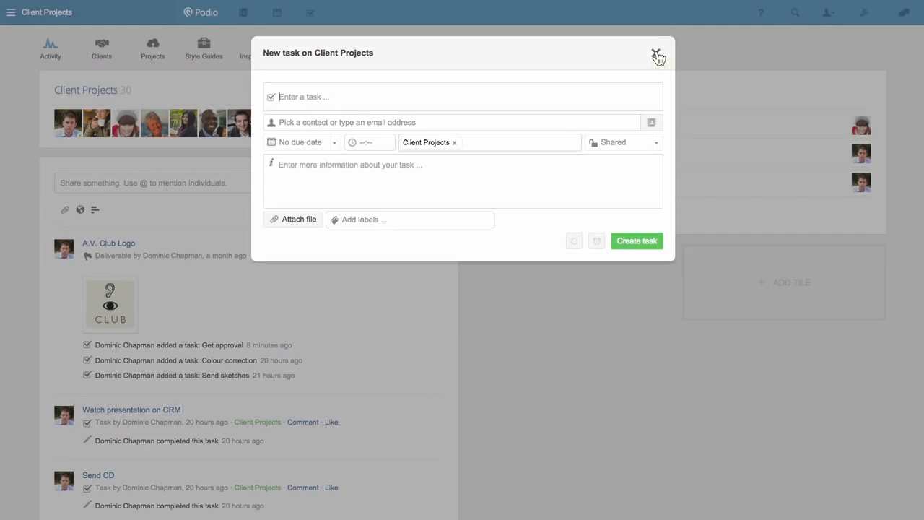
{"action": "left_click", "coordinate": [657, 56]}
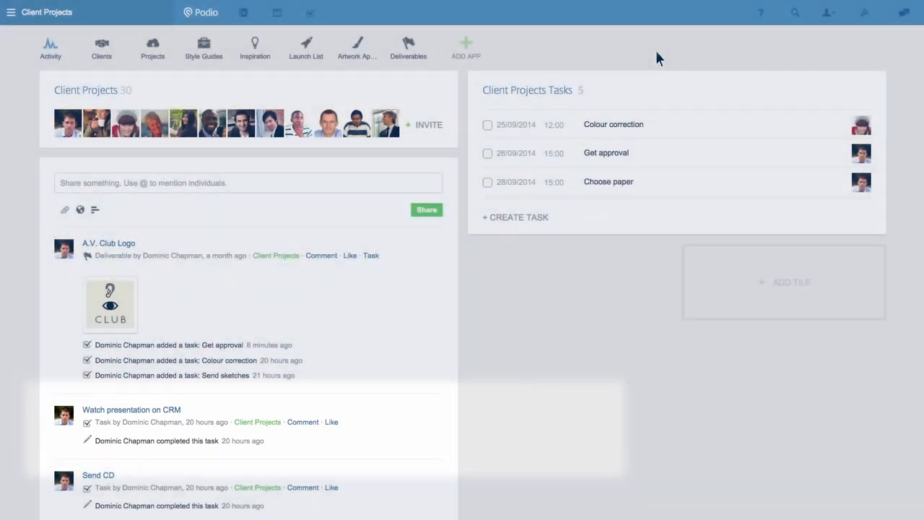
{"action": "mouse_move", "coordinate": [339, 17]}
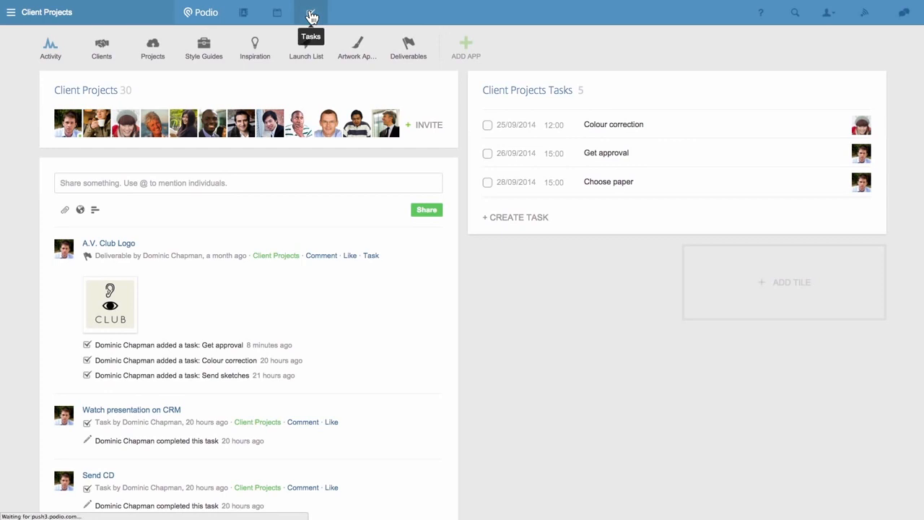
- Show My tasks from the top navigation, listing Get approval and Choose paper under Upcoming
{"action": "left_click", "coordinate": [311, 11]}
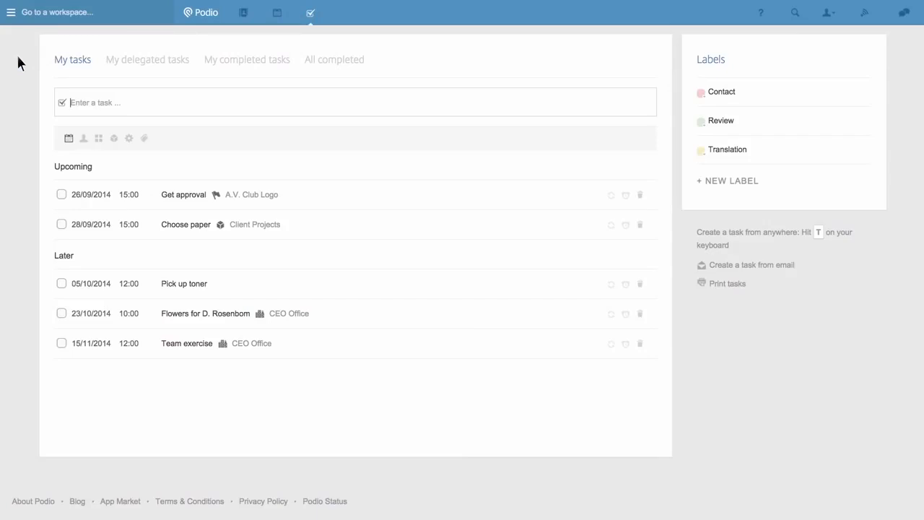
{"action": "mouse_move", "coordinate": [73, 59]}
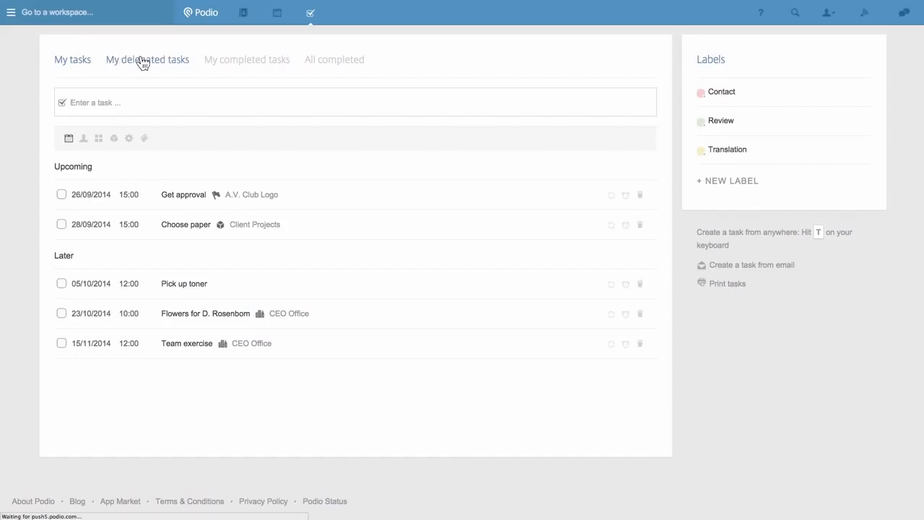
{"action": "left_click", "coordinate": [147, 59]}
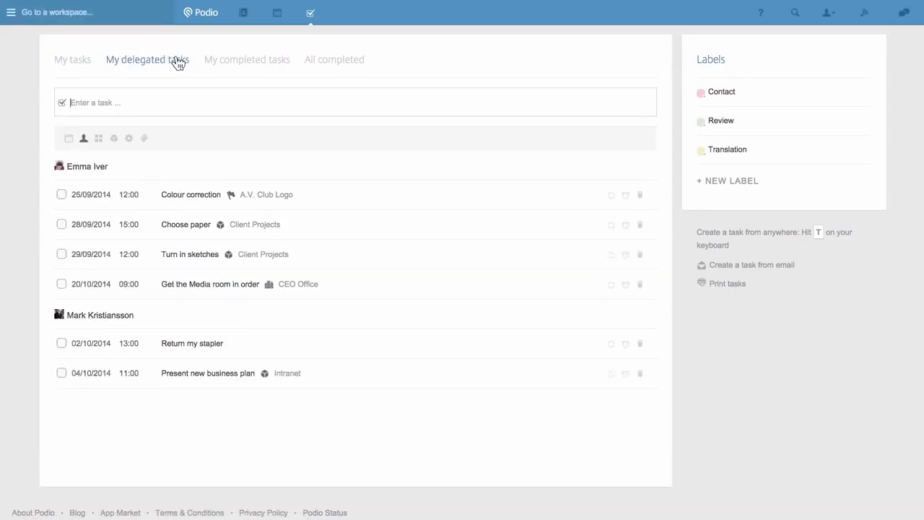
{"action": "left_click", "coordinate": [247, 59]}
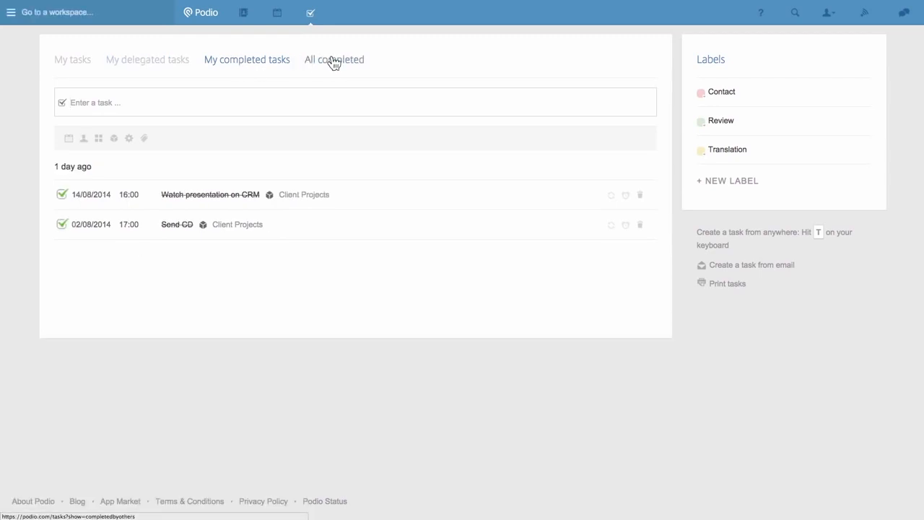
{"action": "left_click", "coordinate": [335, 59]}
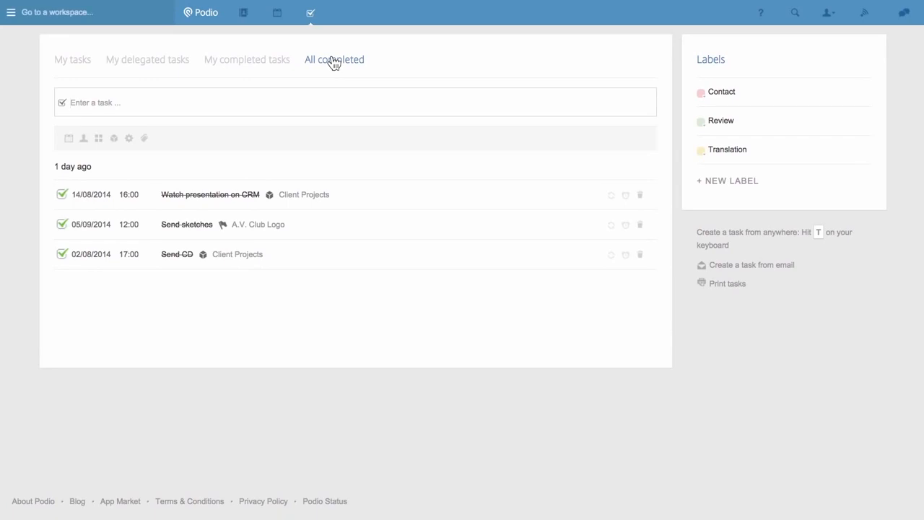
{"action": "mouse_move", "coordinate": [72, 59]}
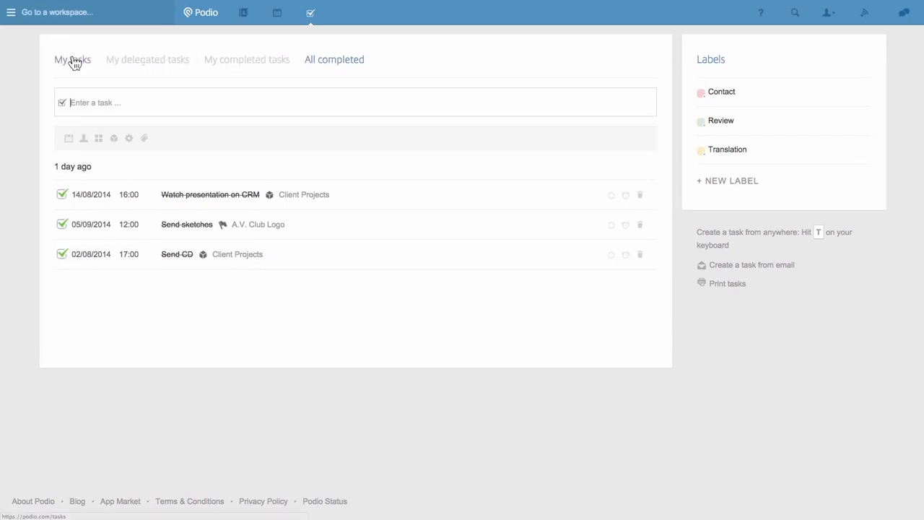
{"action": "left_click", "coordinate": [72, 59]}
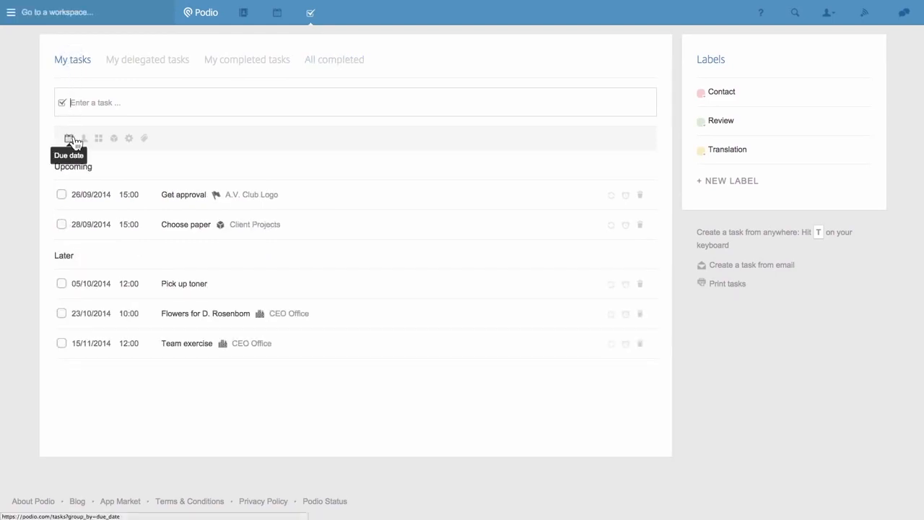
{"action": "mouse_move", "coordinate": [114, 138]}
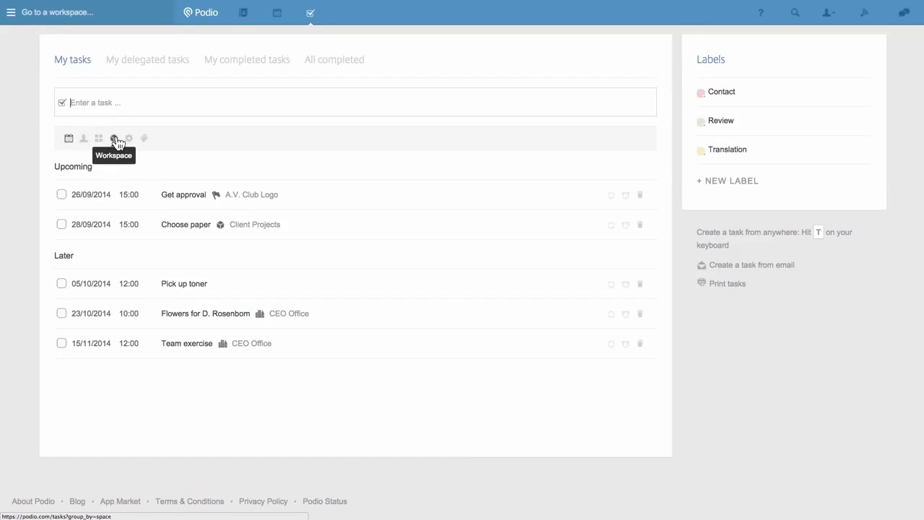